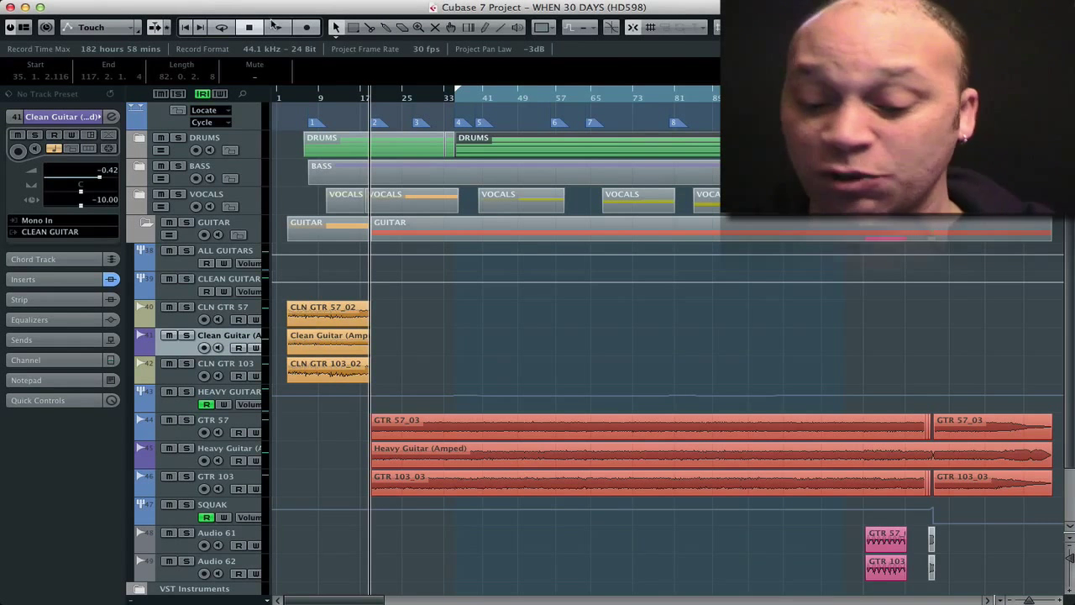
# Bring up Cubase's Export Audio Mixdown settings from the File menu.
pyautogui.click(258, 27)
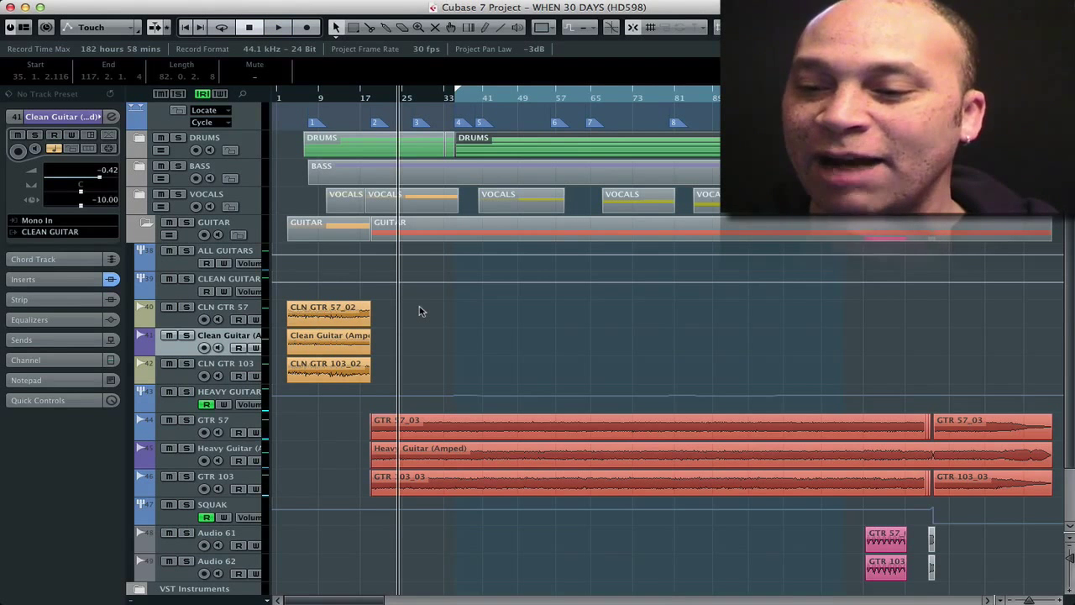
pyautogui.moveTo(284, 158)
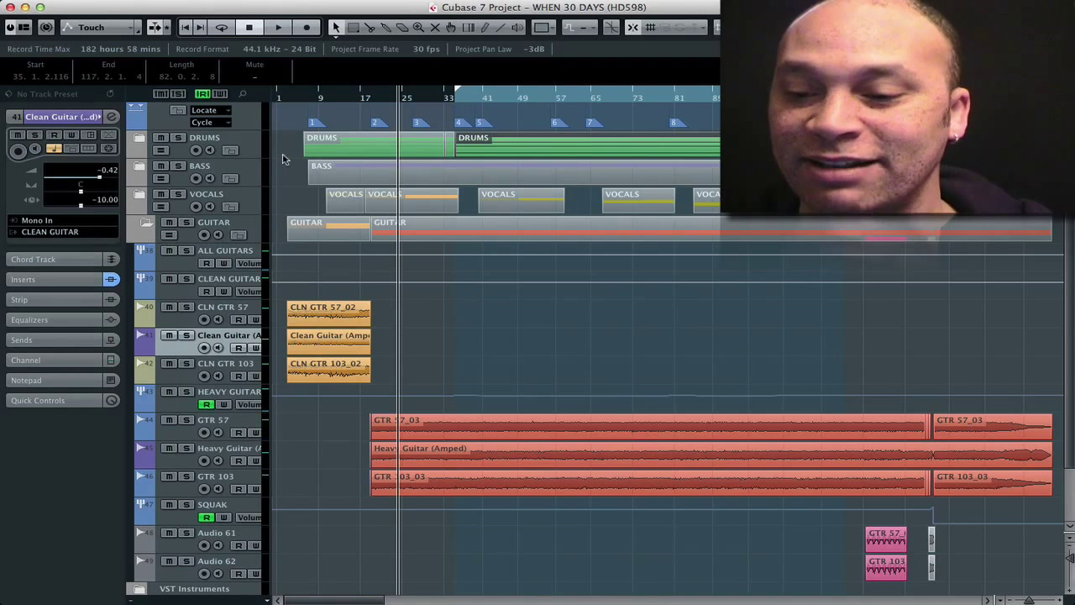
pyautogui.moveTo(507, 94)
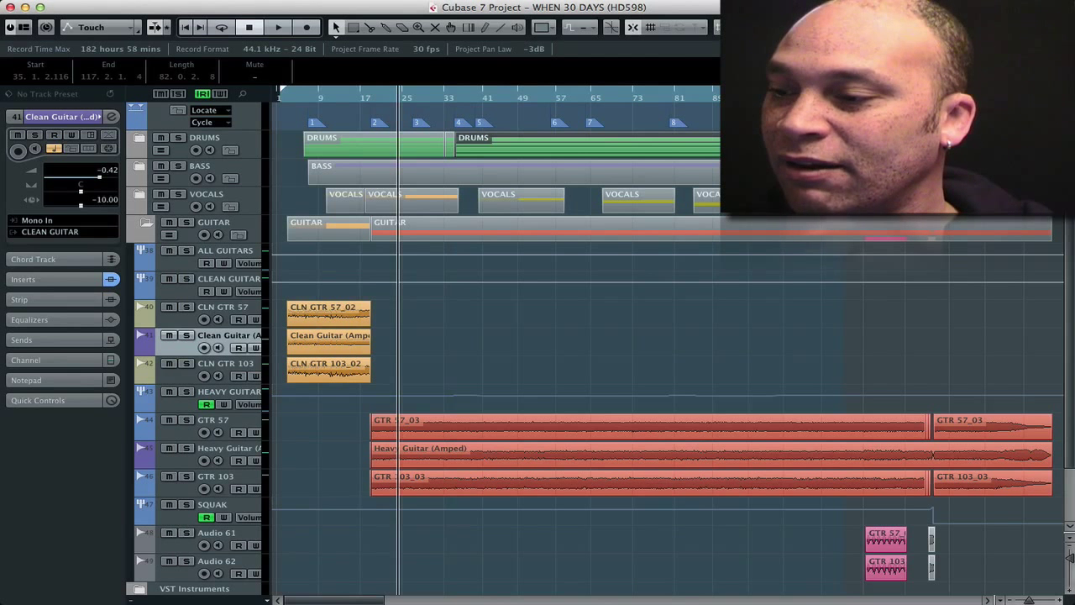
pyautogui.moveTo(652, 339)
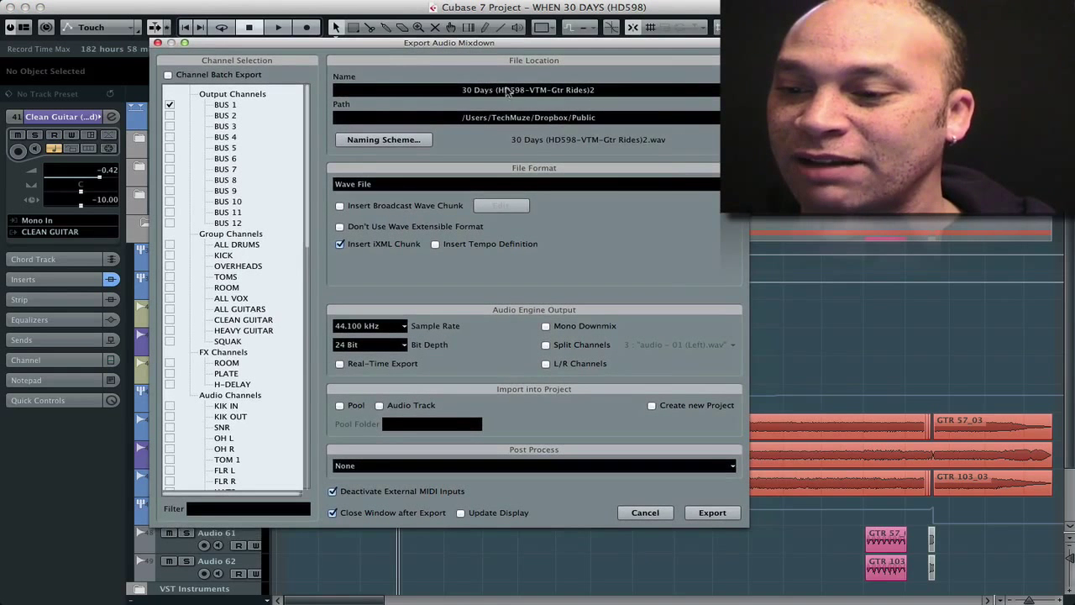
pyautogui.moveTo(512, 110)
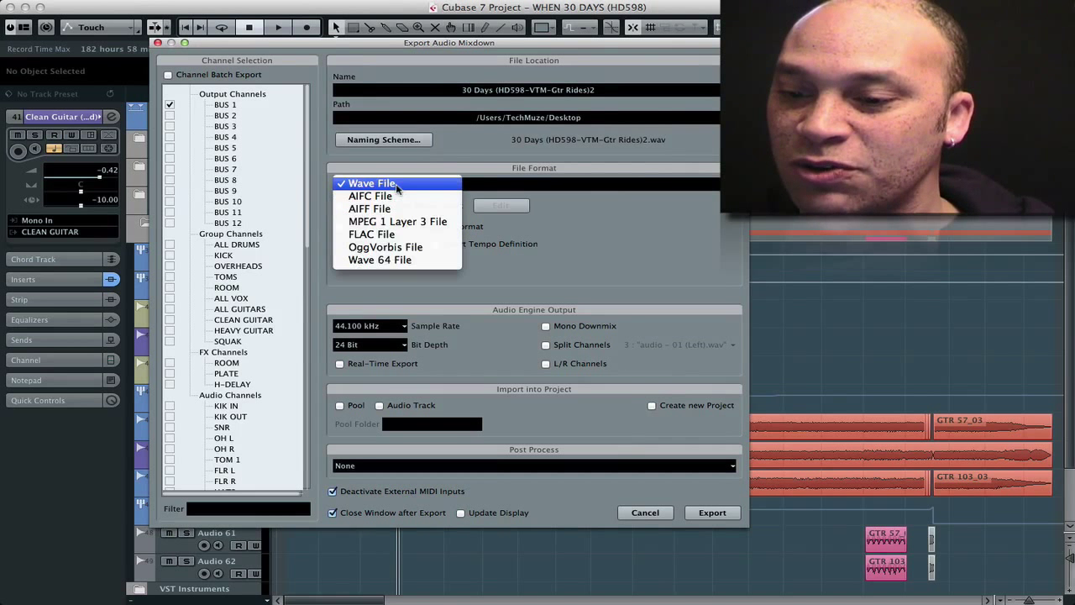
pyautogui.moveTo(392, 209)
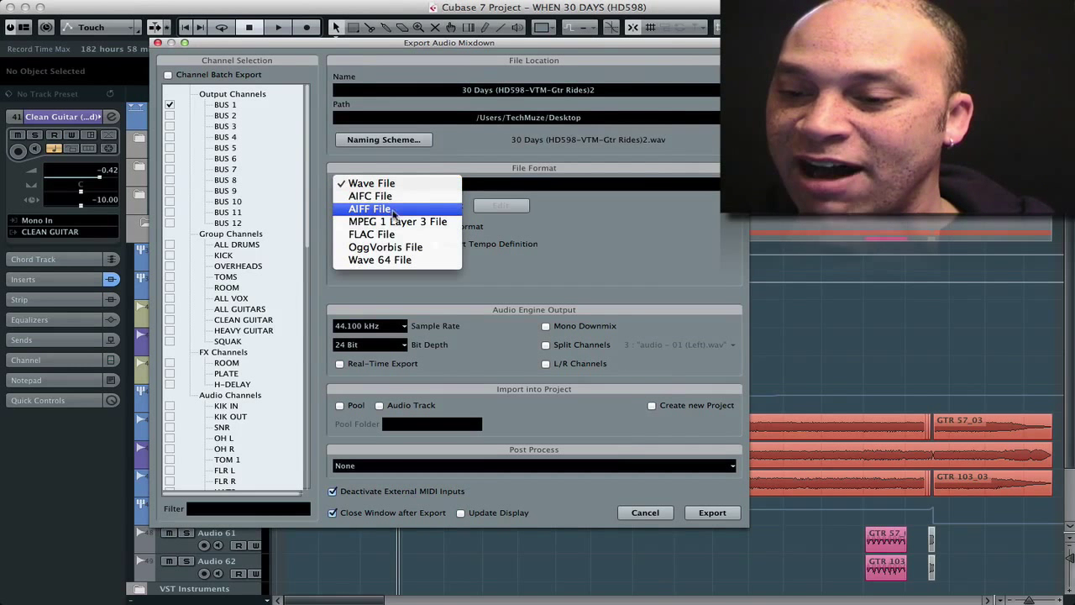
pyautogui.moveTo(397, 221)
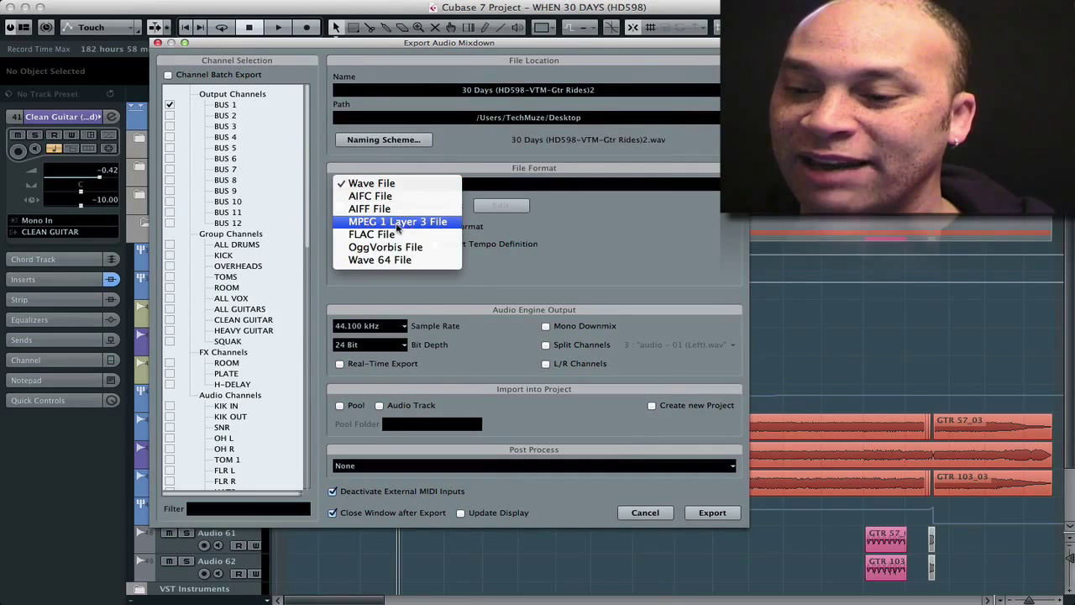
# Choose MPEG 1 Layer 3 format at 320 kBit and run the export.
pyautogui.click(396, 221)
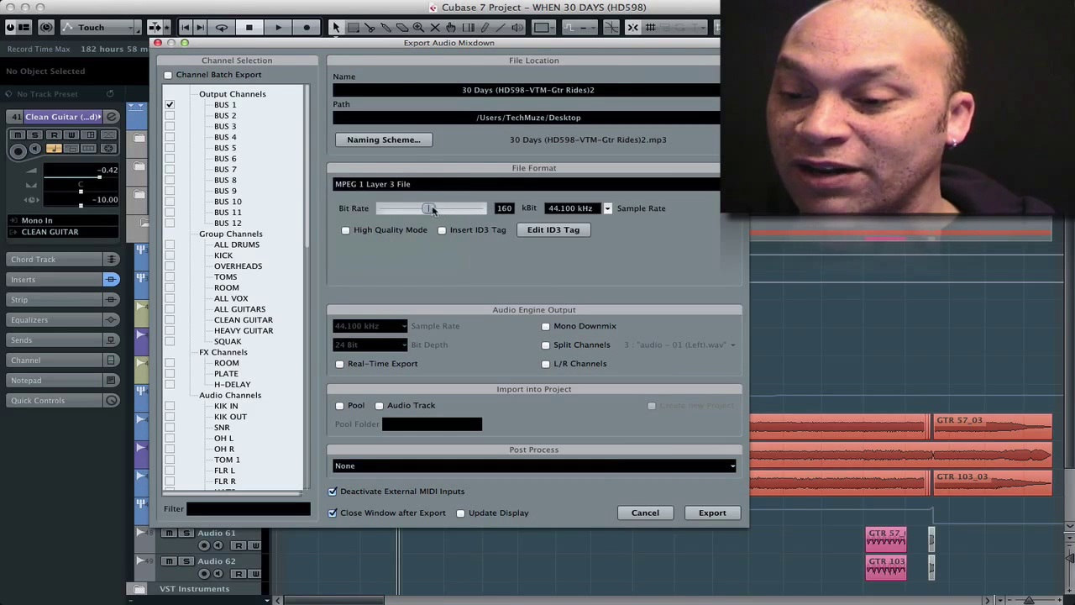
pyautogui.moveTo(429, 208); pyautogui.dragTo(472, 207)
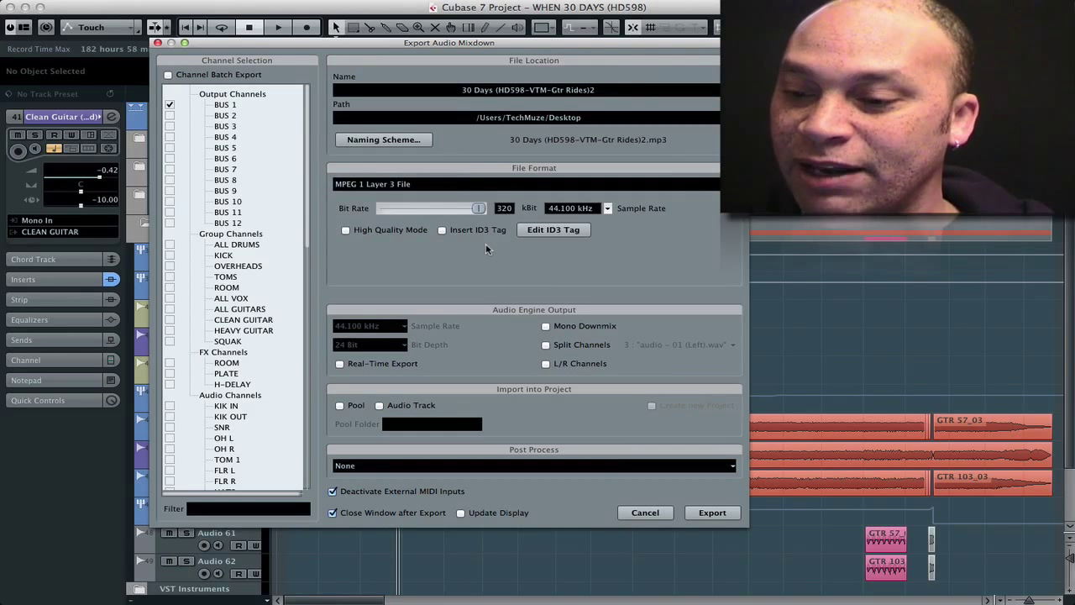
pyautogui.moveTo(614, 215)
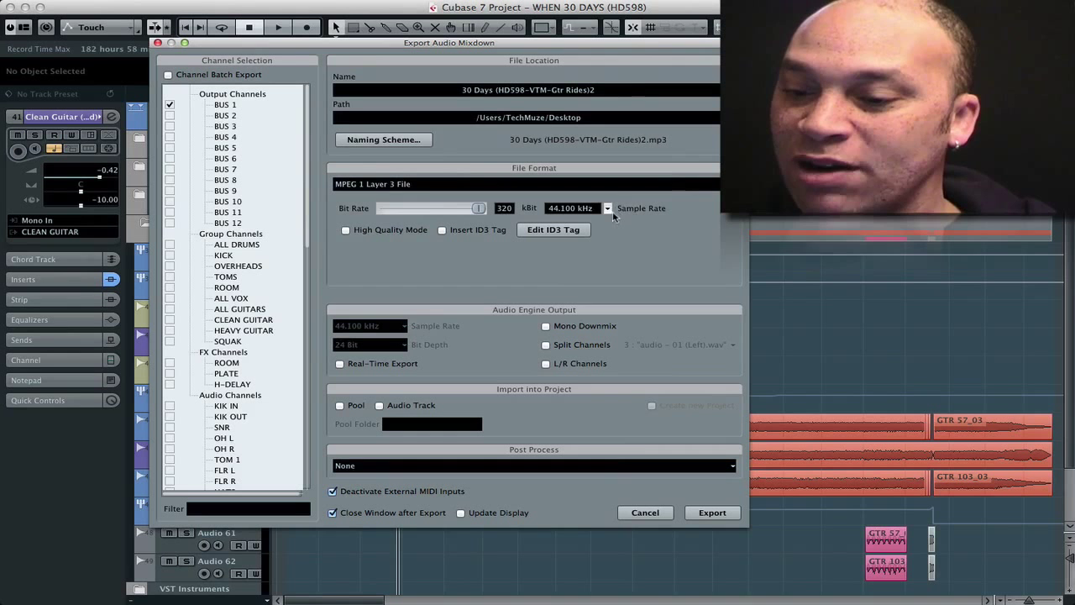
pyautogui.moveTo(481, 334)
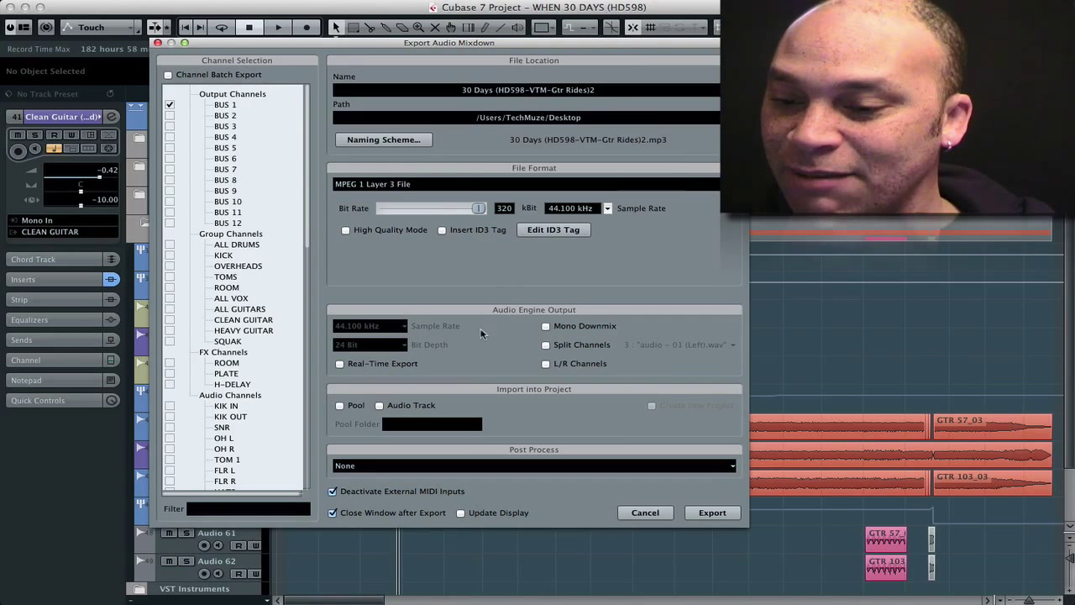
pyautogui.moveTo(545, 394)
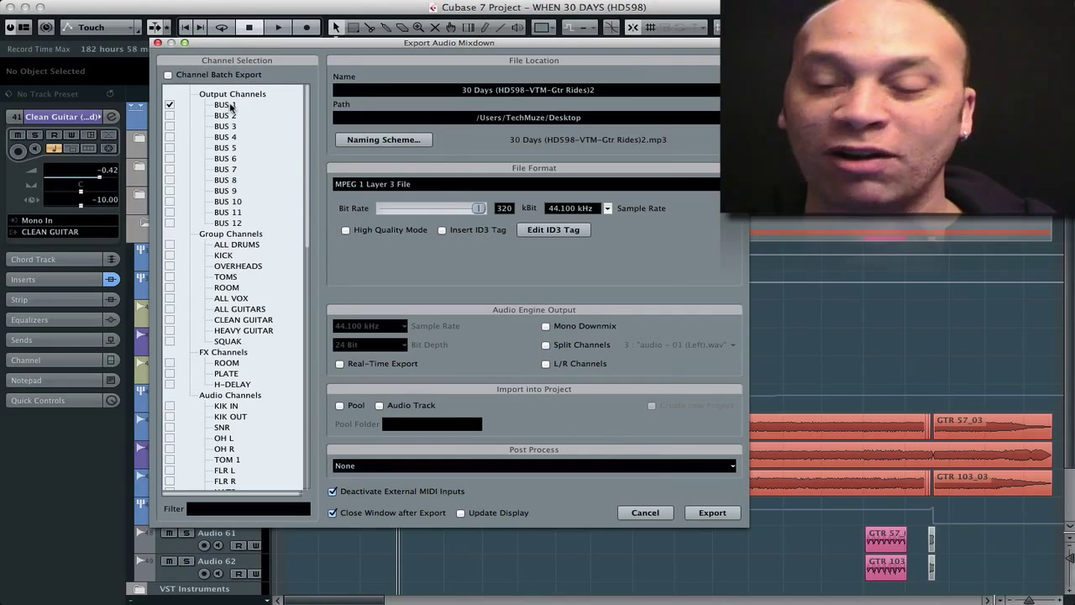
pyautogui.click(712, 512)
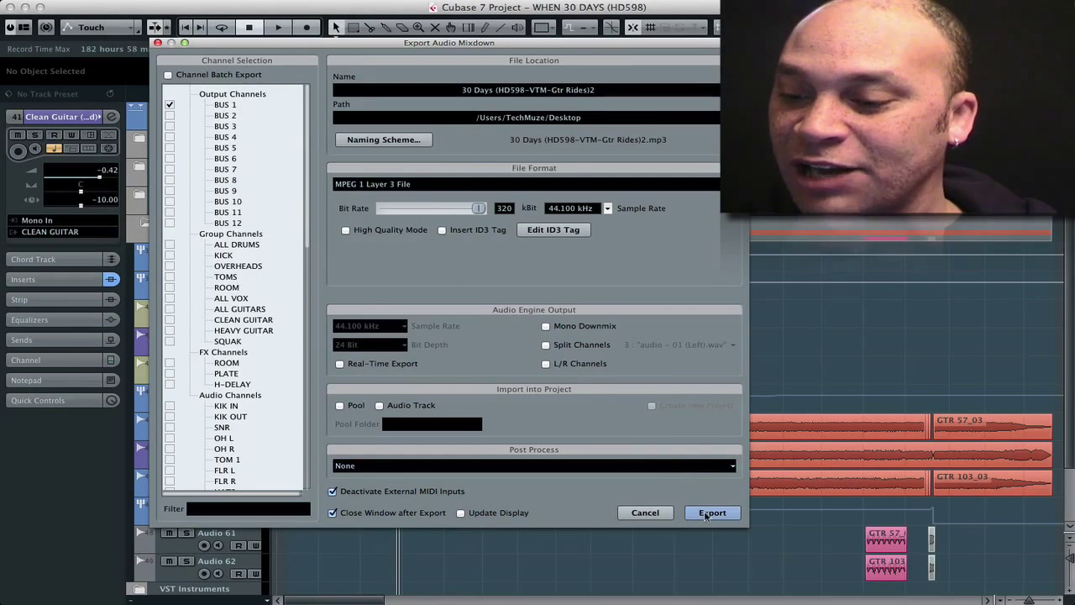
pyautogui.click(712, 512)
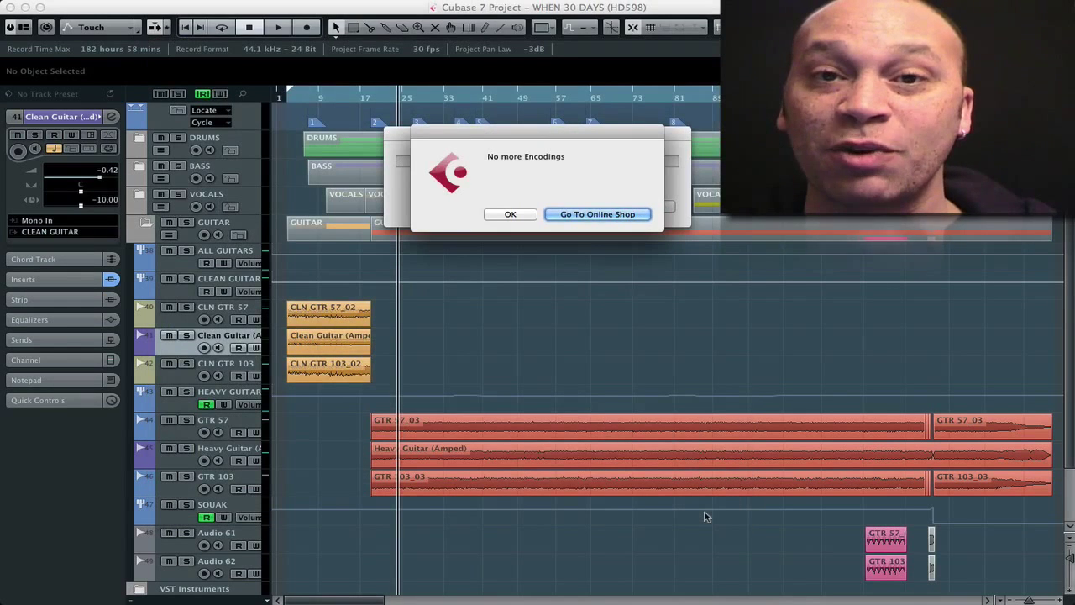
pyautogui.moveTo(714, 407)
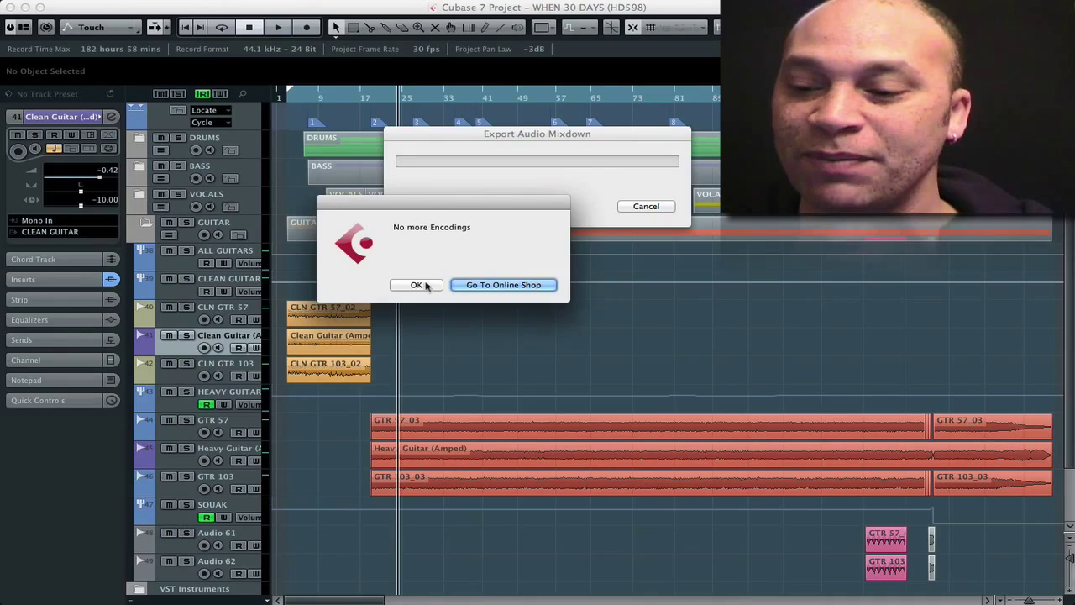
# Acknowledge the No more Encodings alert, abandoning the Cubase export.
pyautogui.click(417, 284)
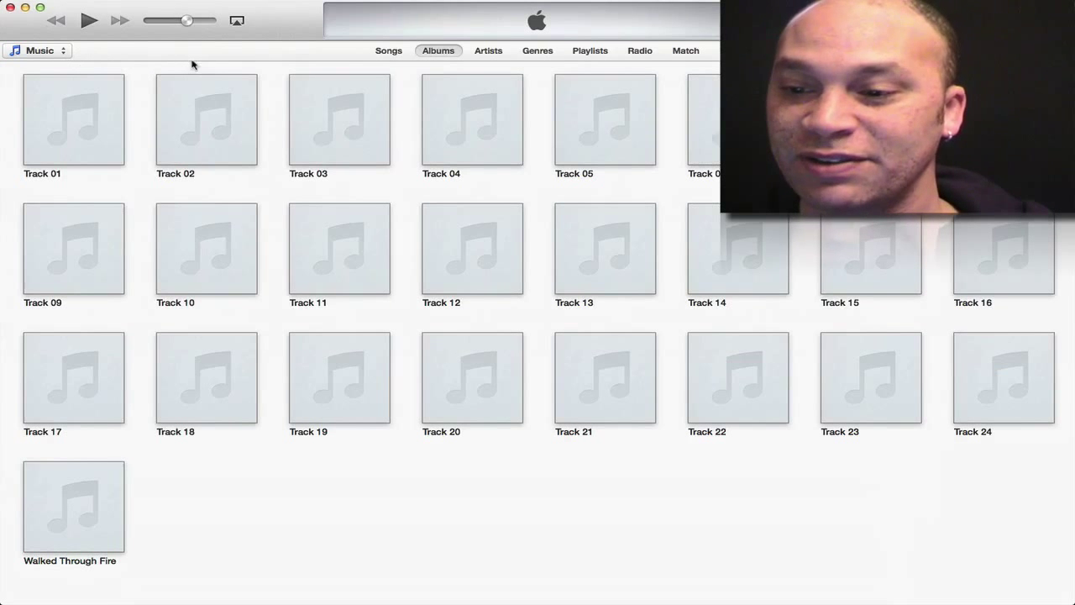
# Switch the iTunes library to the Songs list and bring up Track 01's options.
pyautogui.click(387, 50)
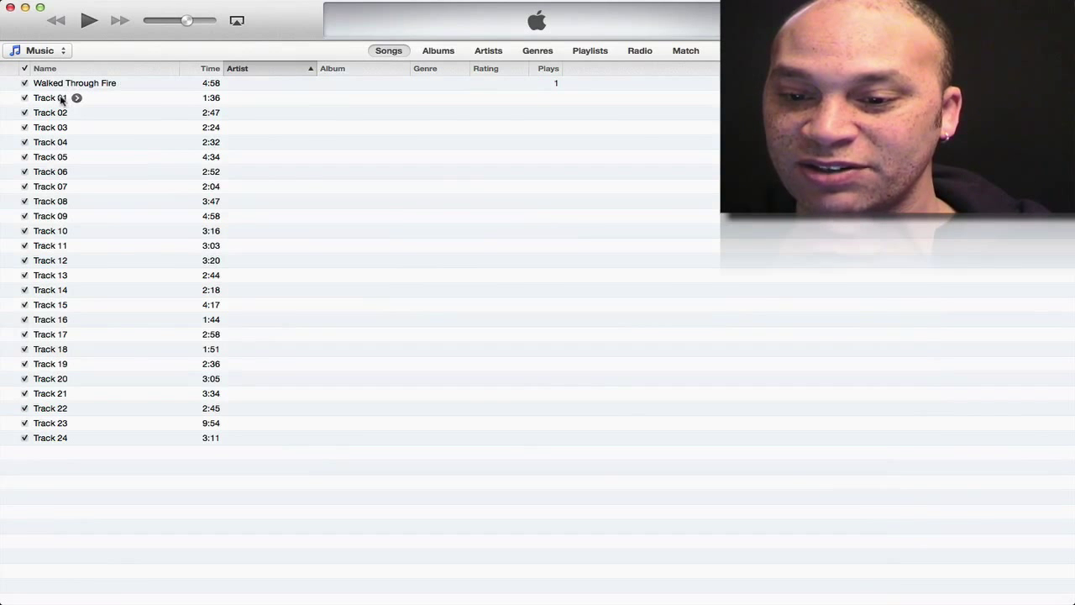
pyautogui.click(46, 100)
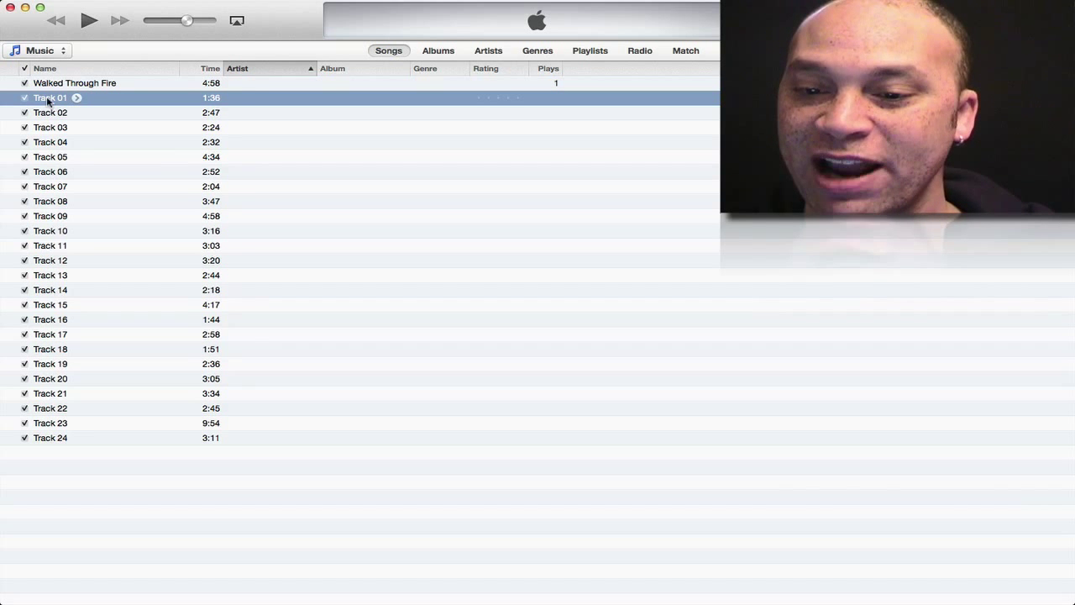
pyautogui.rightClick(51, 98)
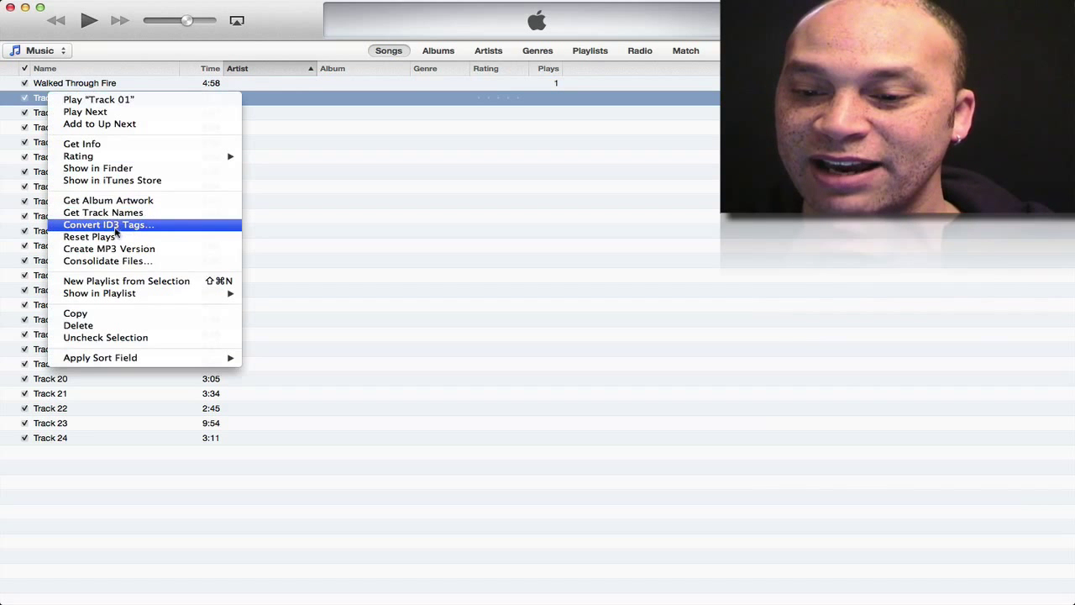
pyautogui.moveTo(133, 252)
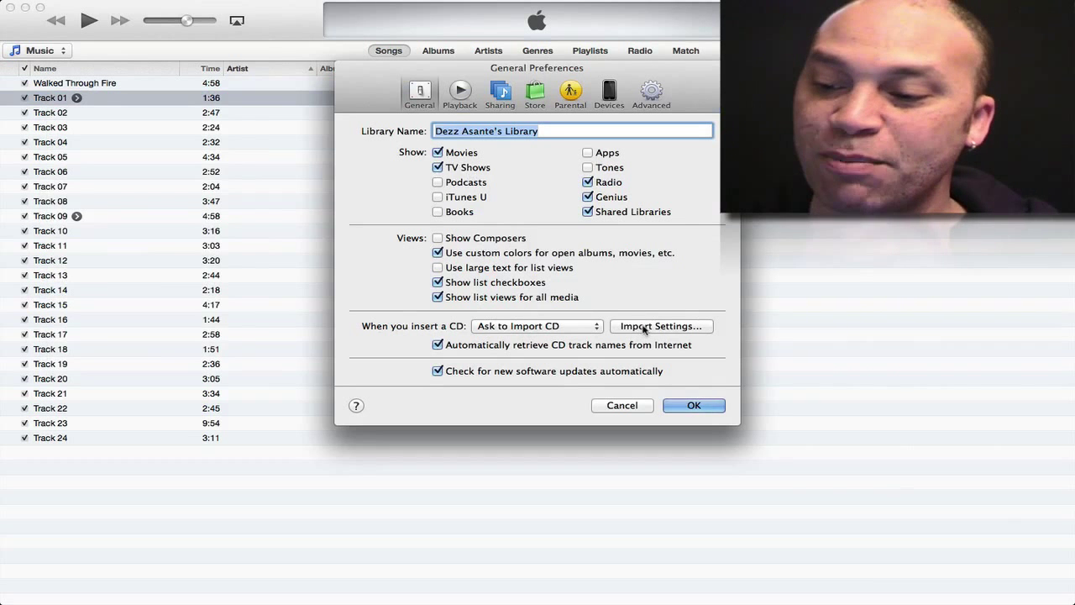
# Review the Import Settings encoder choices (MP3, AAC) in iTunes General preferences and confirm.
pyautogui.click(662, 326)
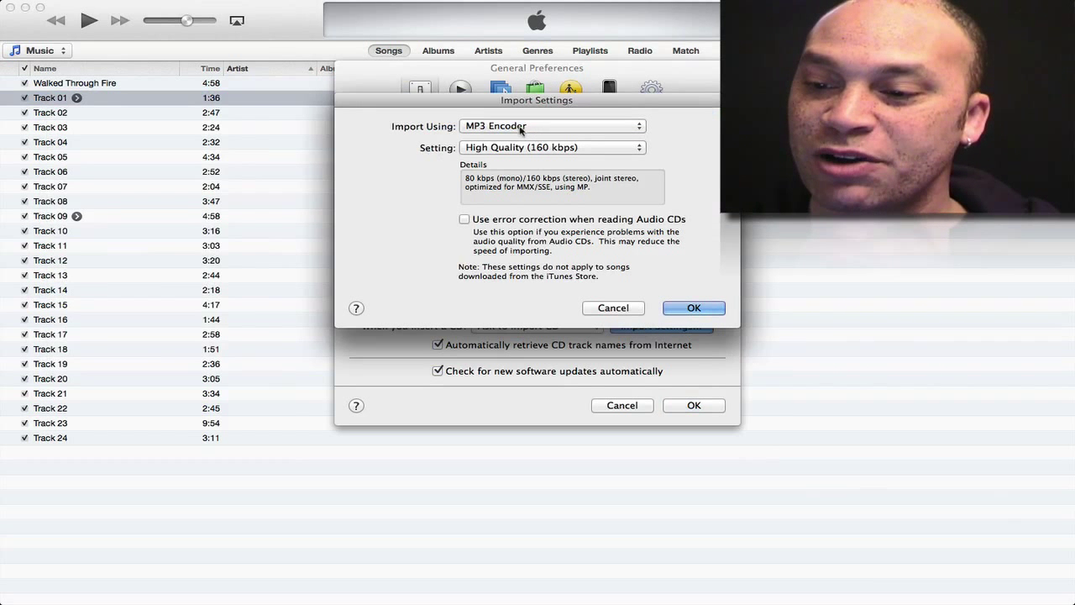
pyautogui.click(552, 126)
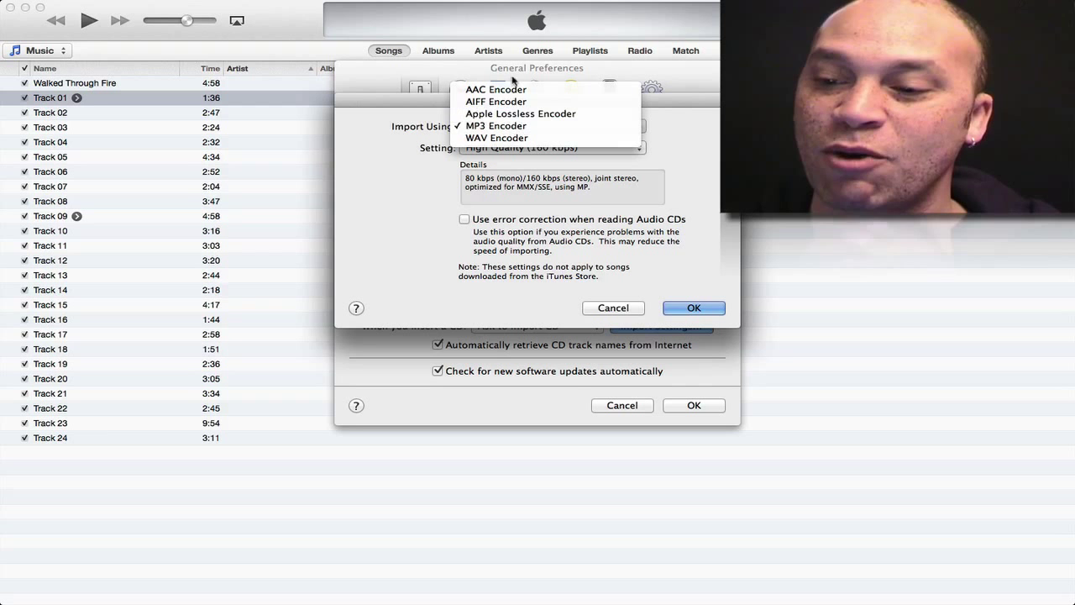
pyautogui.click(497, 125)
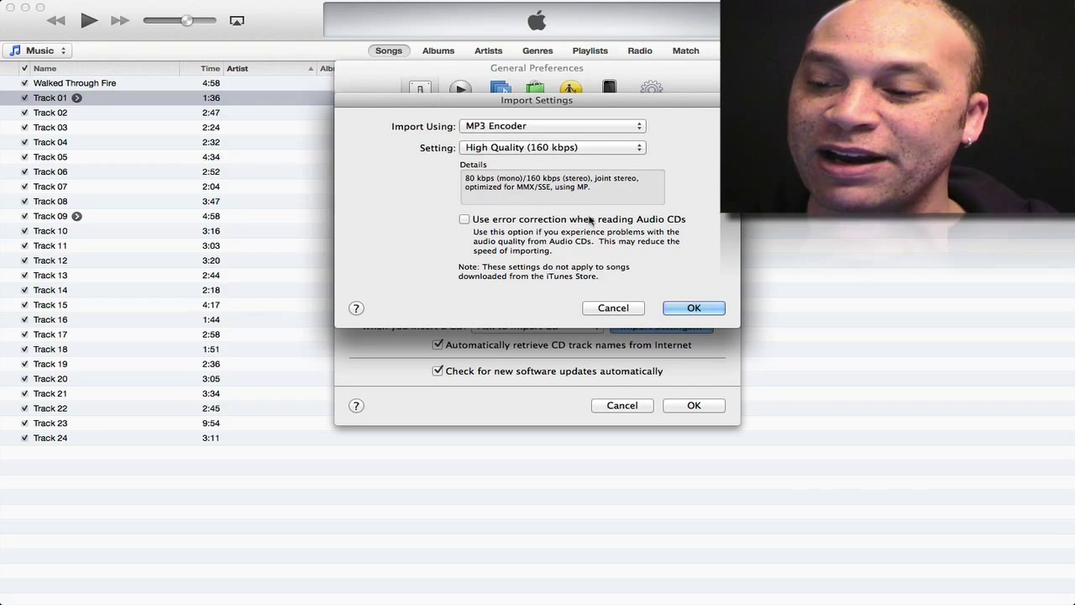
pyautogui.click(613, 308)
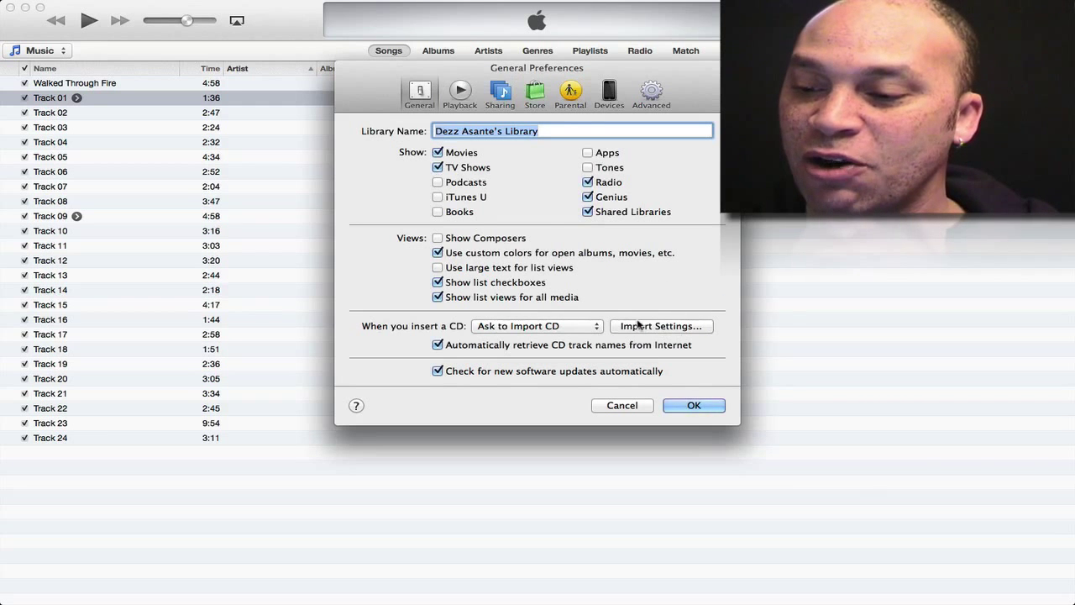
pyautogui.click(661, 326)
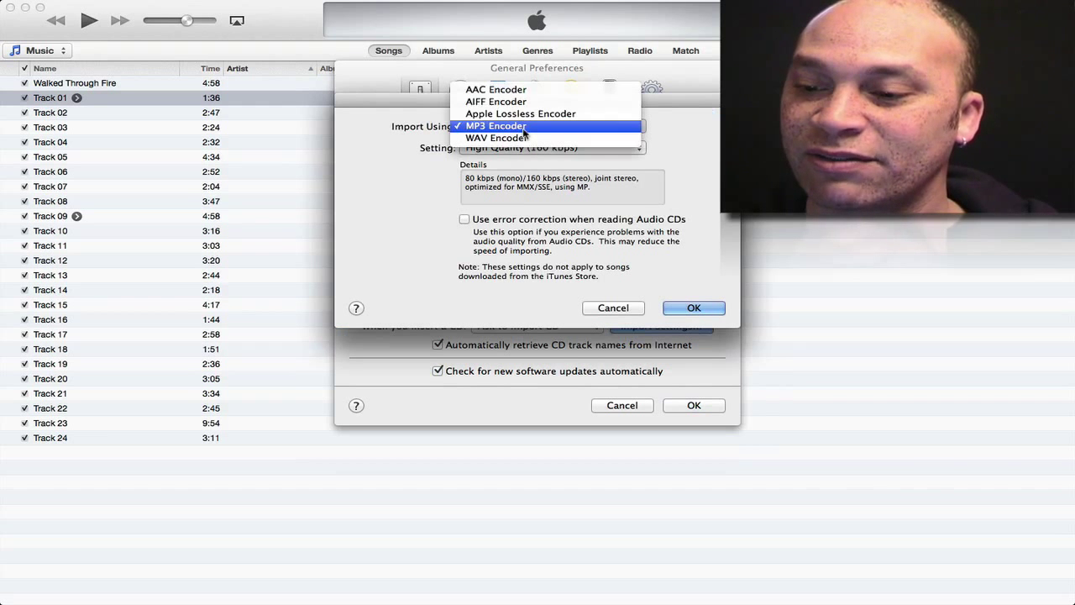
pyautogui.click(492, 90)
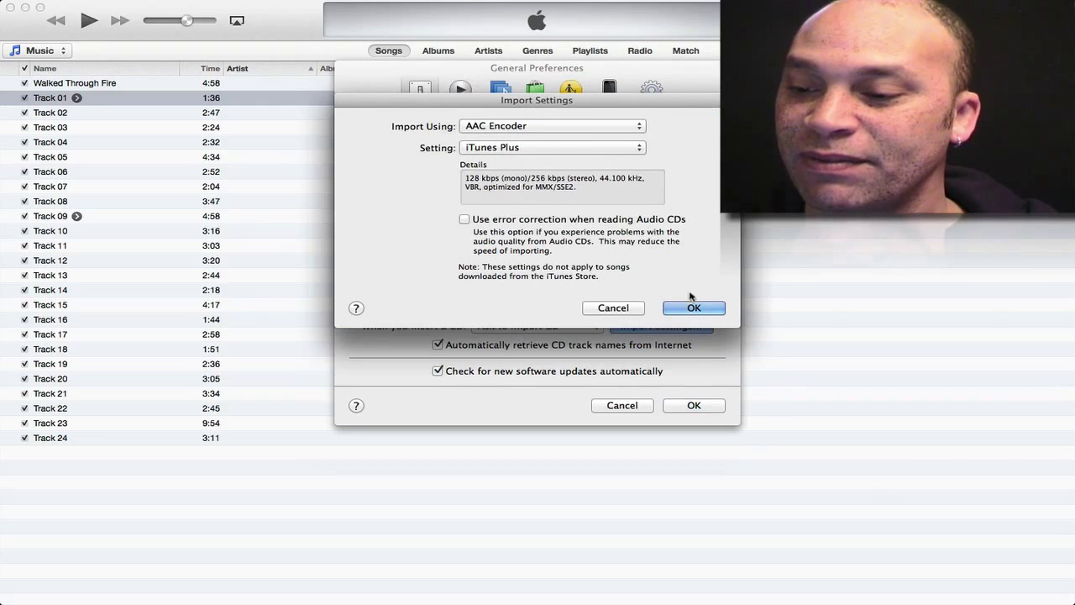
pyautogui.click(693, 308)
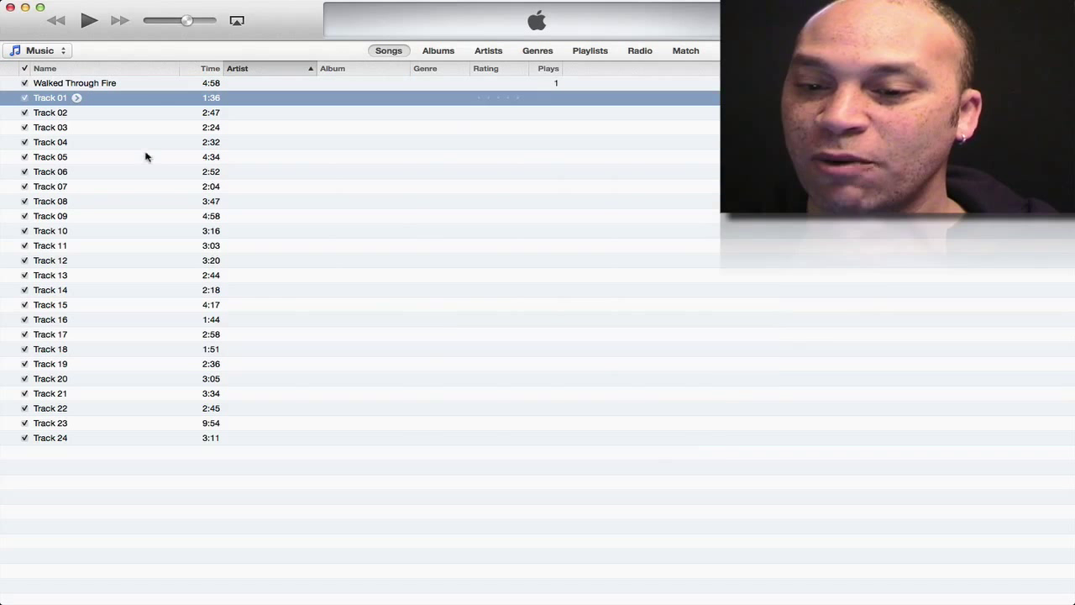
# Check Track 01's options, then confirm MP3 Encoder as the import format.
pyautogui.rightClick(46, 98)
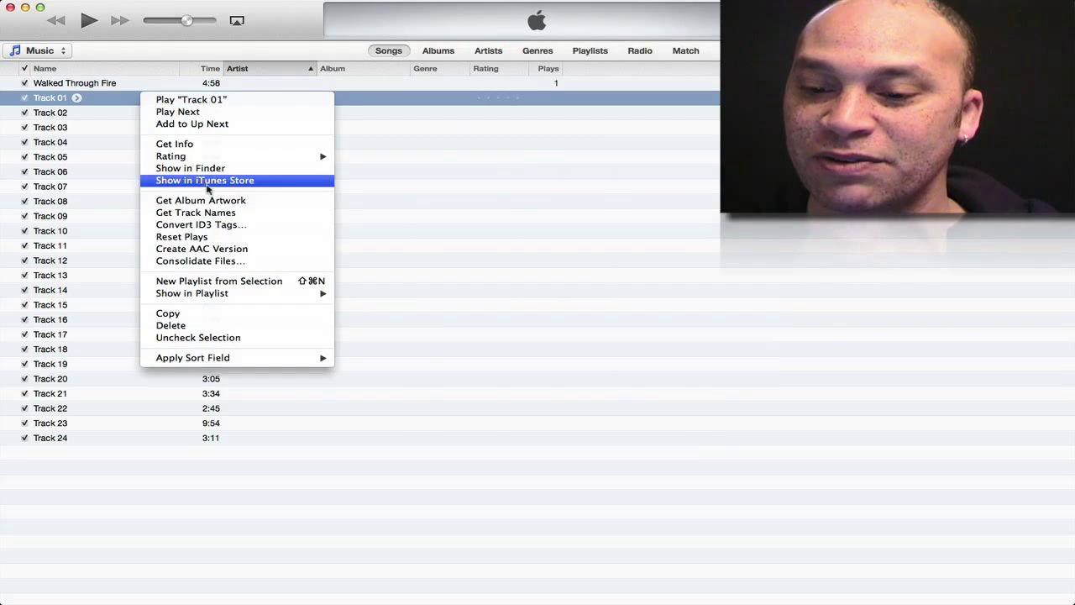
pyautogui.moveTo(210, 249)
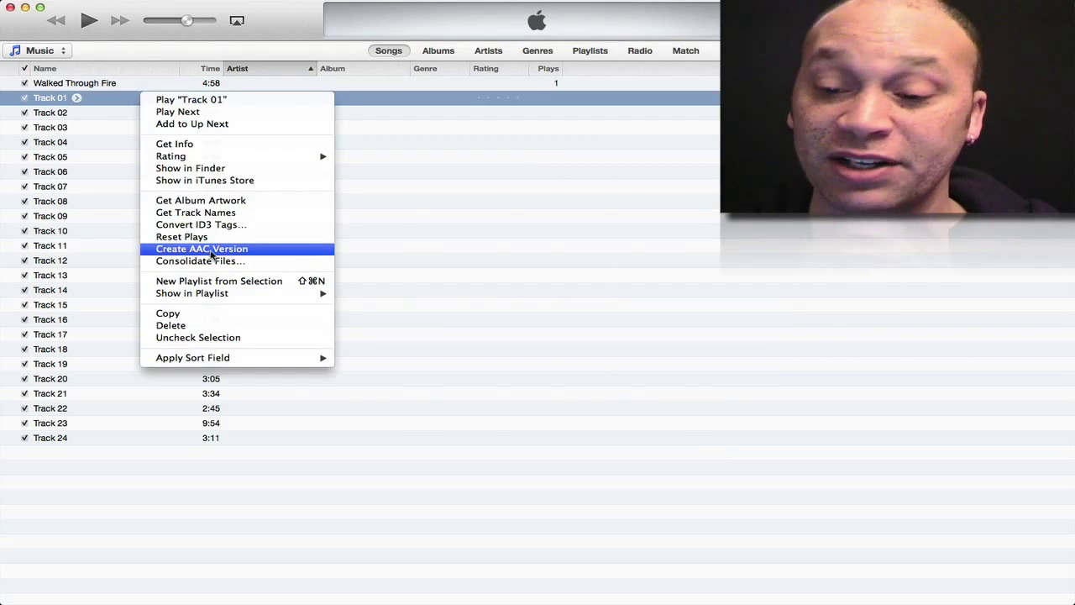
pyautogui.click(201, 249)
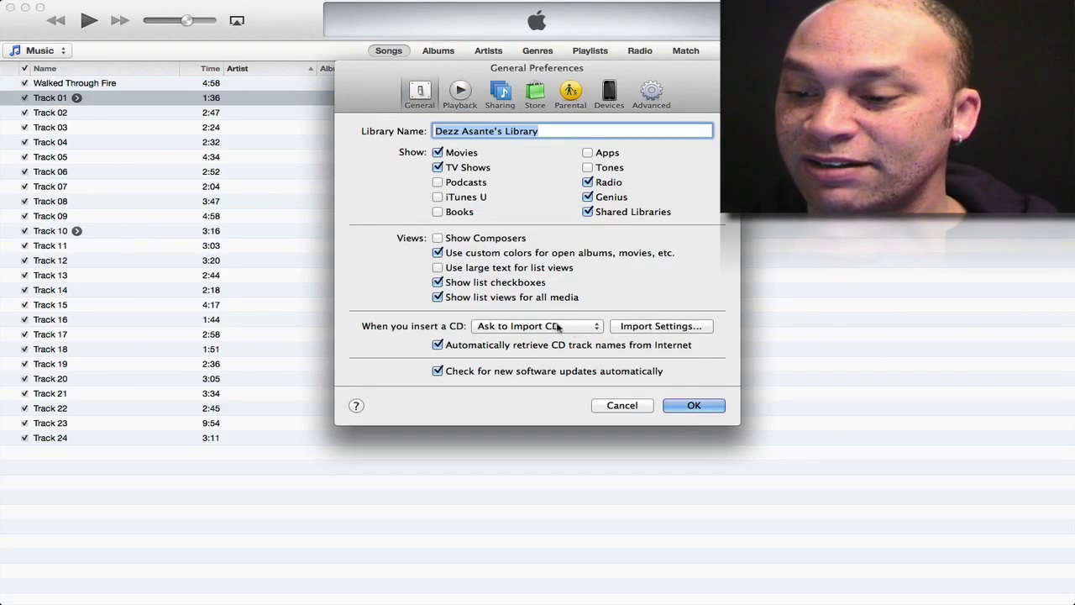
pyautogui.click(661, 326)
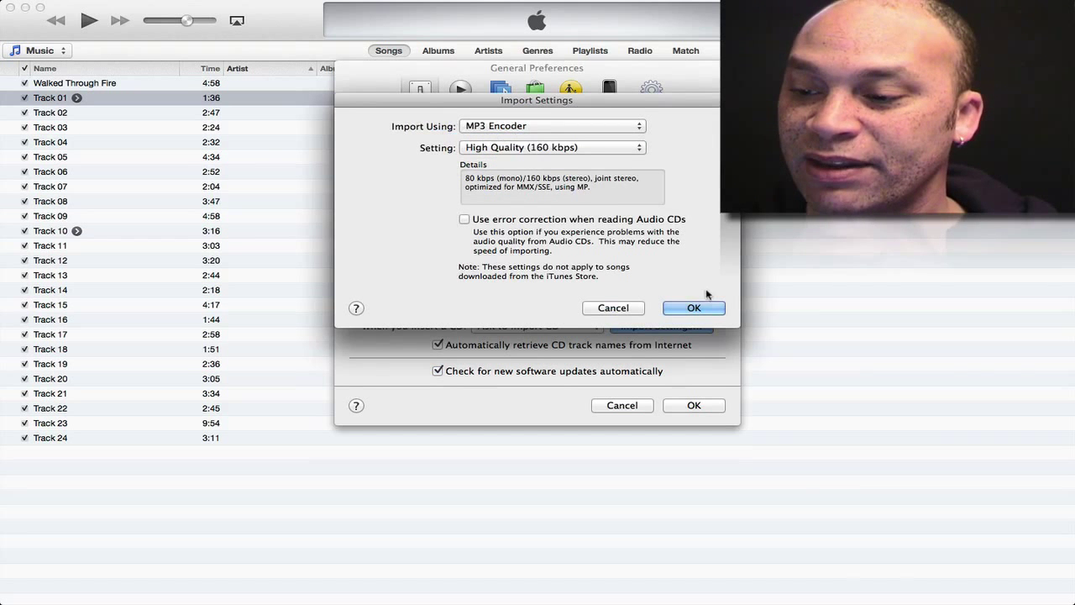
pyautogui.click(694, 307)
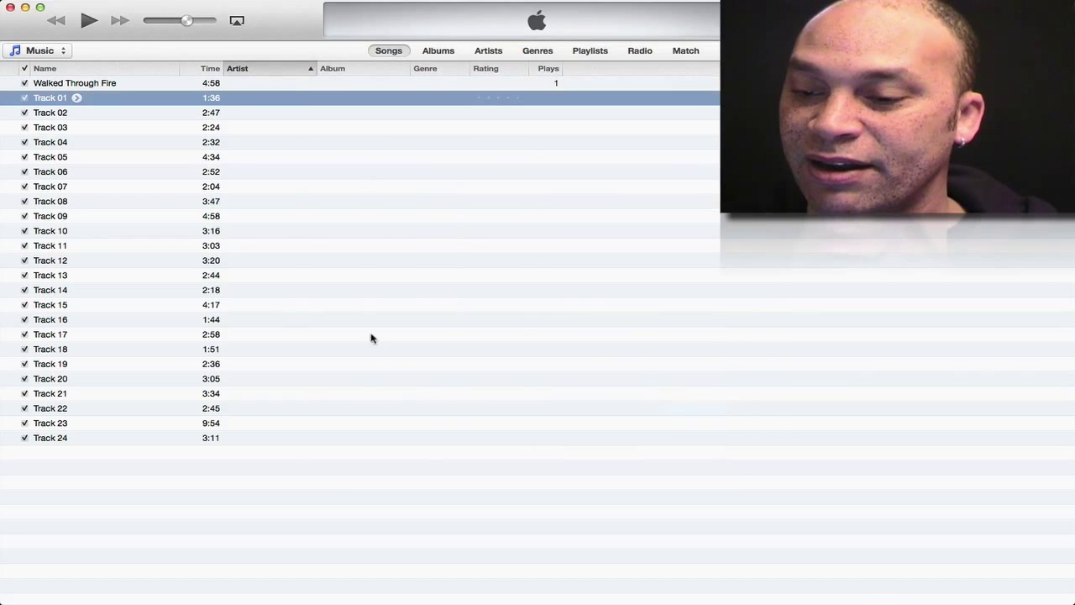
# Create an MP3 version of Track 01 and reveal the new copy in Finder.
pyautogui.rightClick(46, 97)
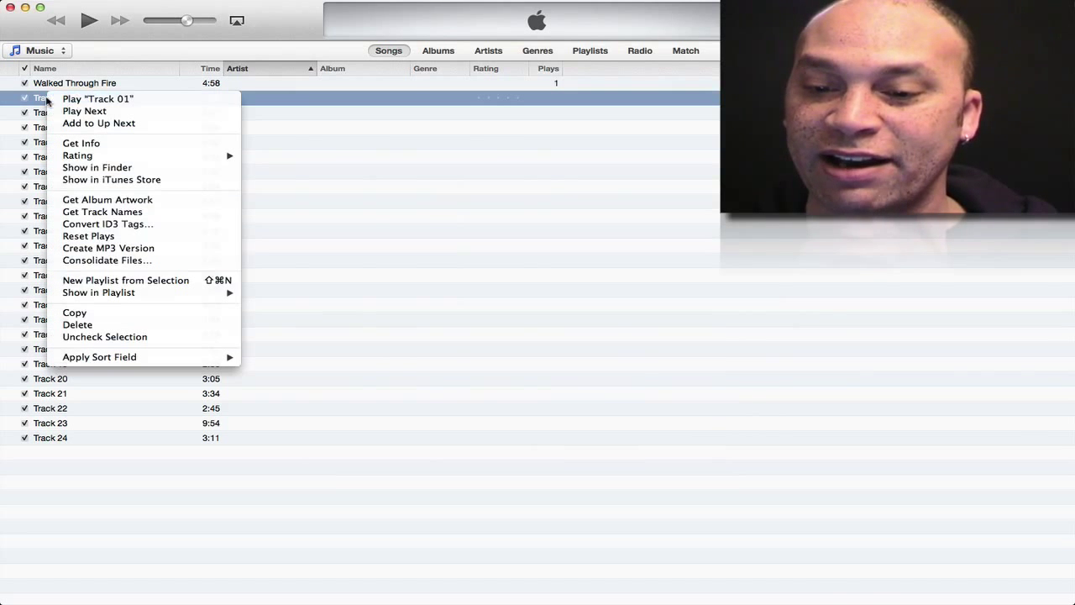
pyautogui.click(108, 248)
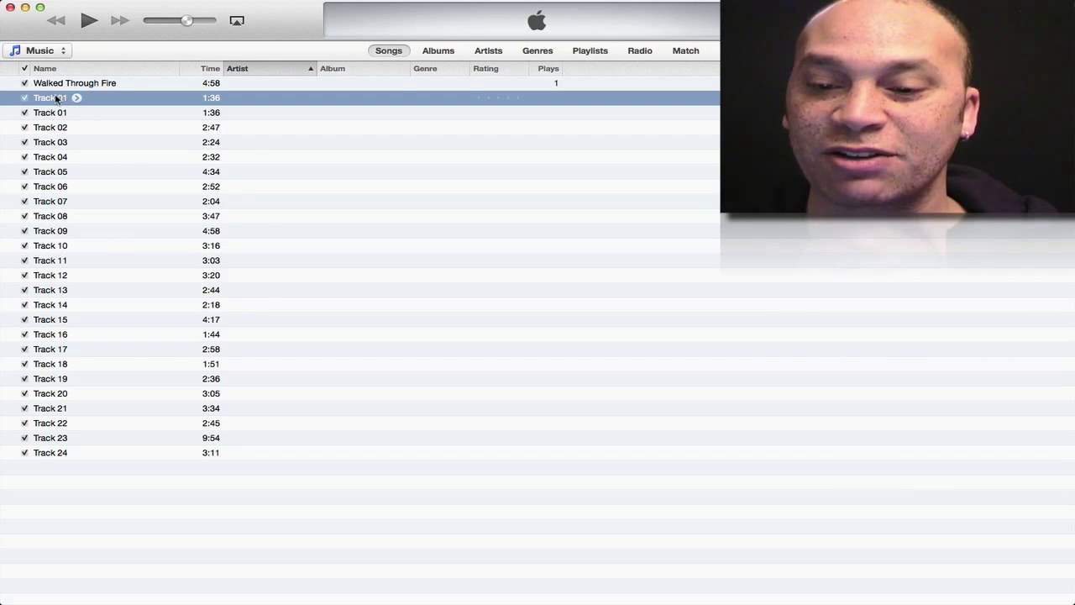
pyautogui.rightClick(46, 98)
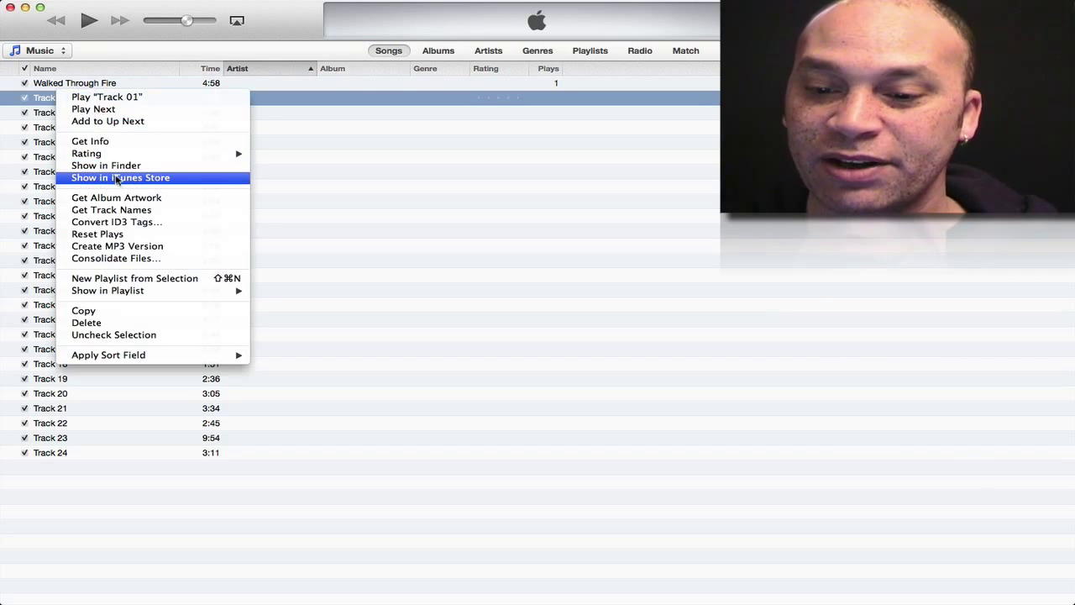
pyautogui.moveTo(116, 222)
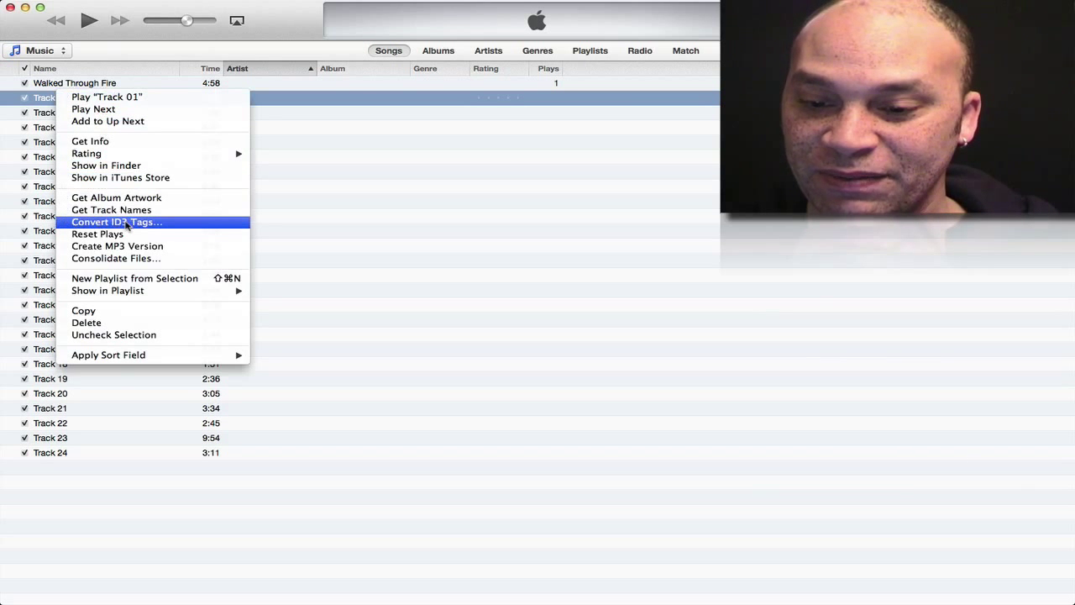
pyautogui.moveTo(121, 177)
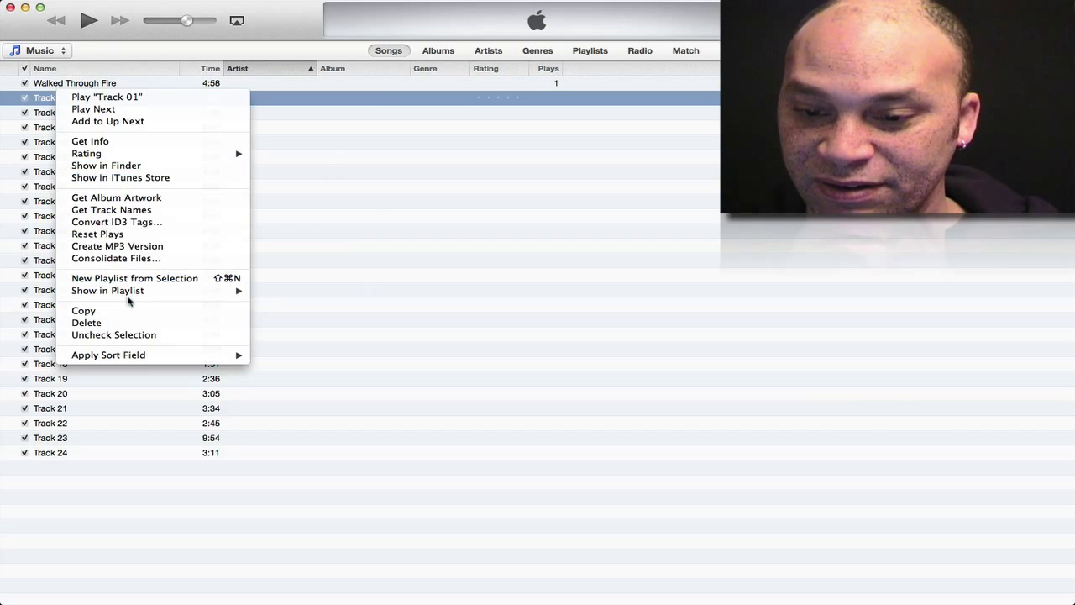
pyautogui.moveTo(125, 278)
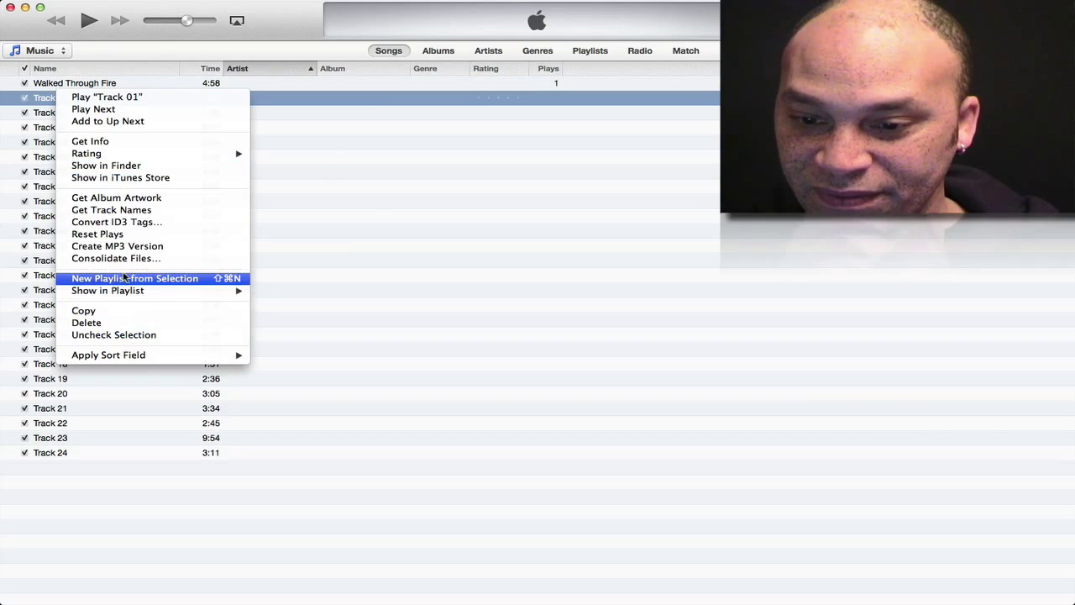
pyautogui.moveTo(97, 233)
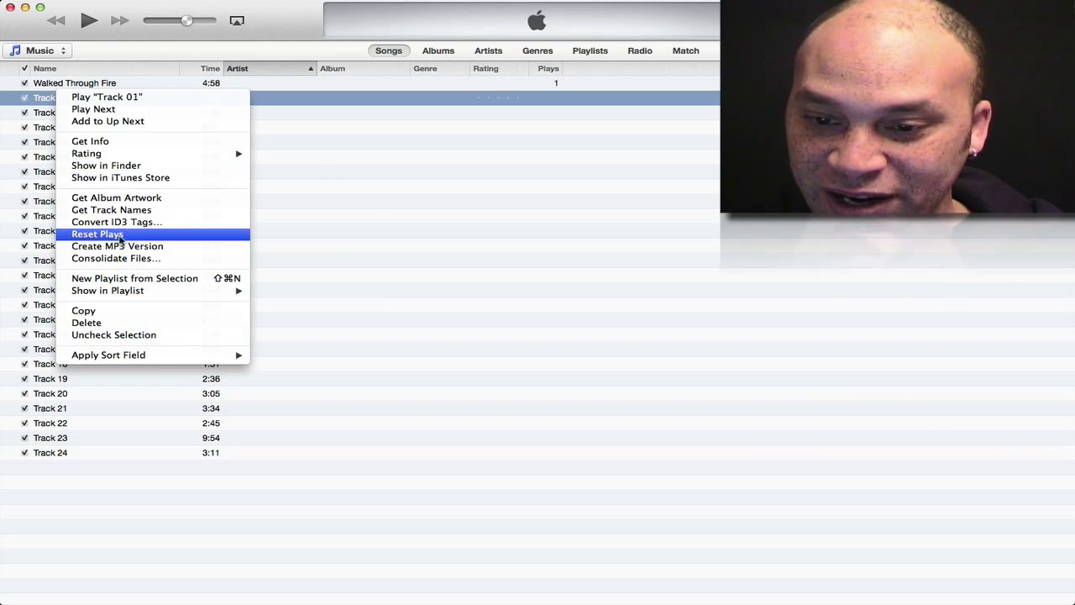
pyautogui.click(97, 234)
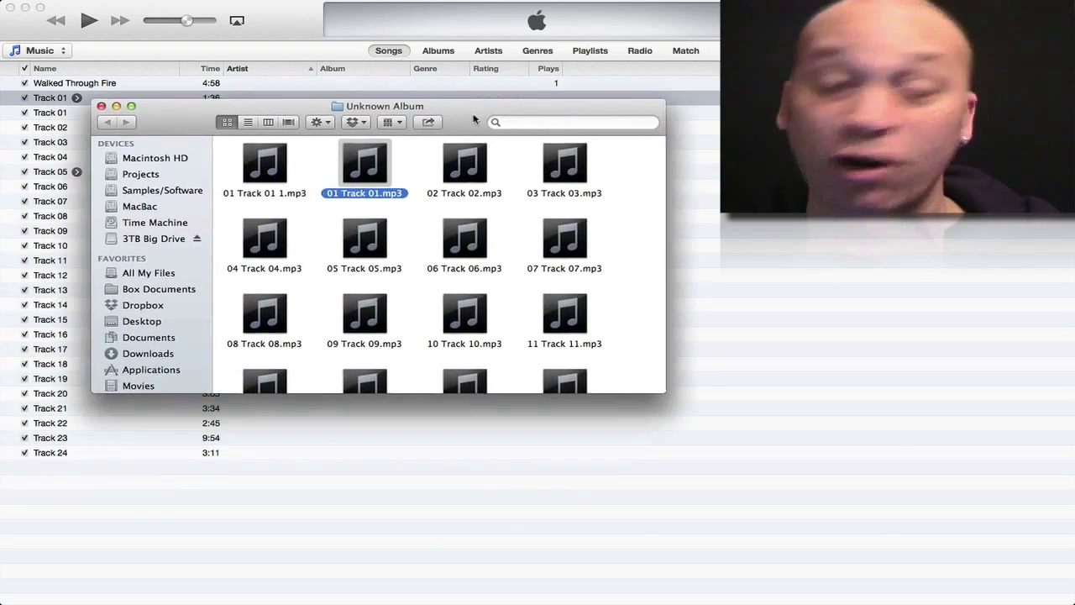
# Reposition the Unknown Album Finder window showing the 01 Track 01 MP3 files.
pyautogui.moveTo(384, 106); pyautogui.dragTo(449, 89)
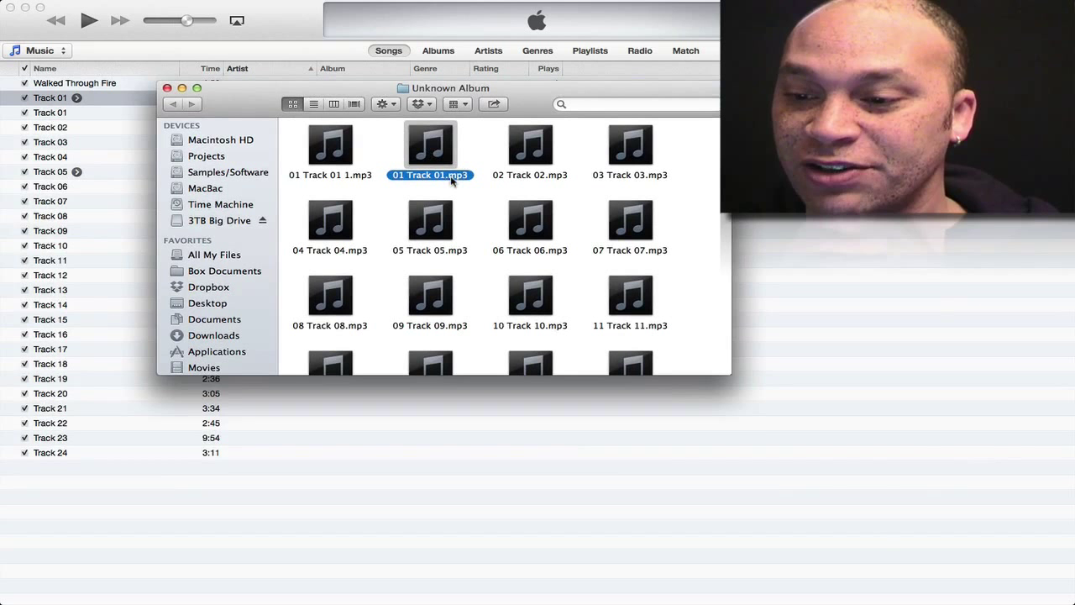
pyautogui.moveTo(254, 119)
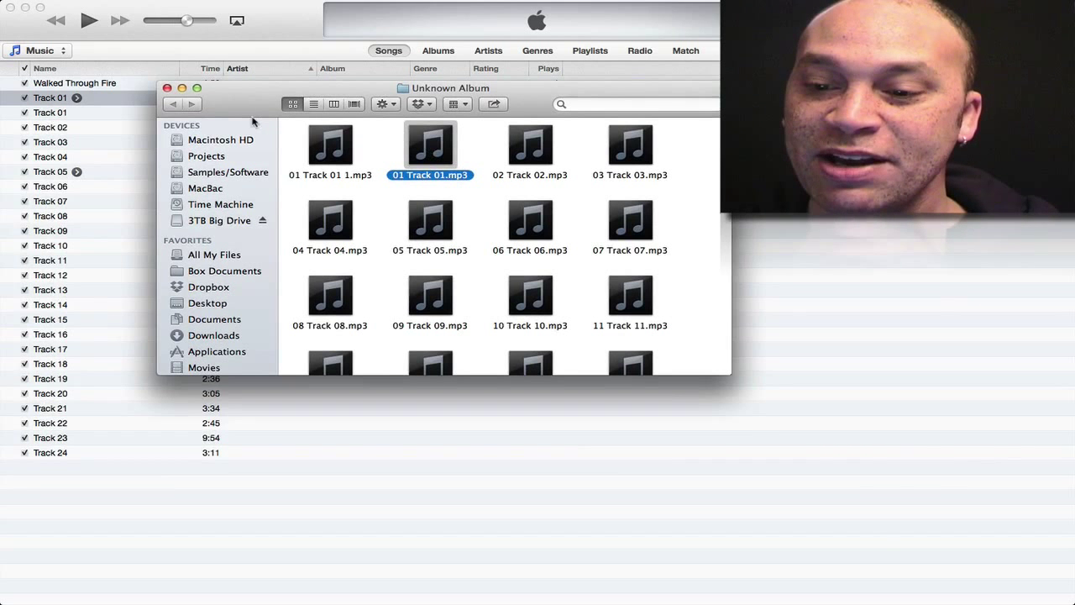